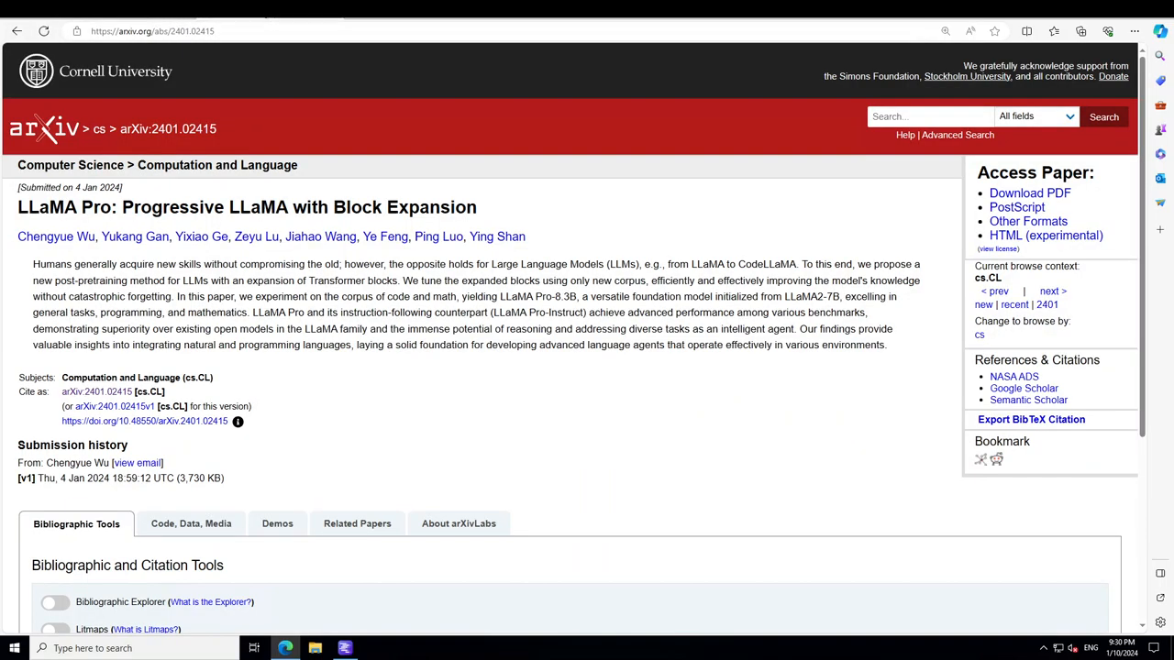
pyautogui.moveTo(803, 376)
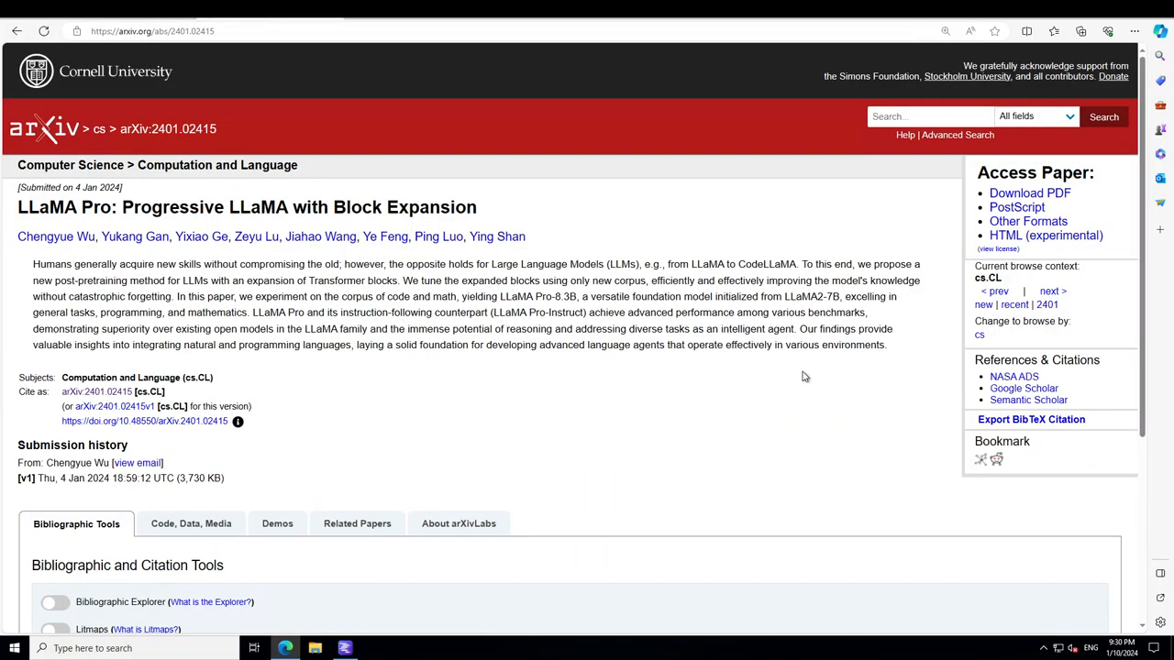
pyautogui.moveTo(569, 319)
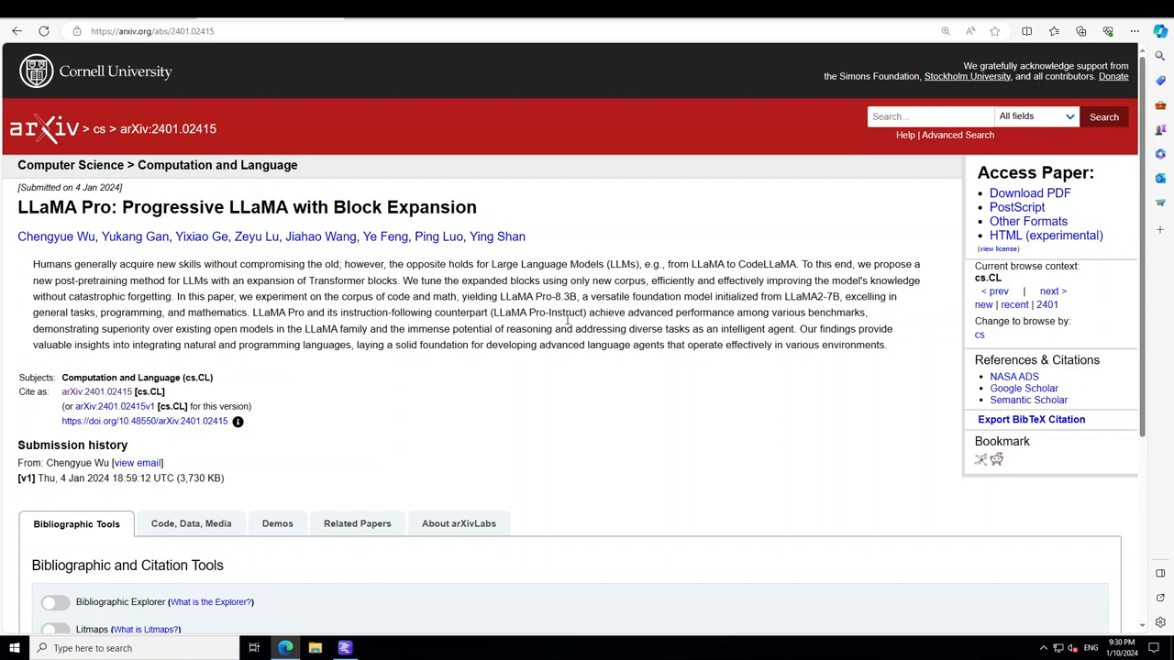
pyautogui.moveTo(536, 279)
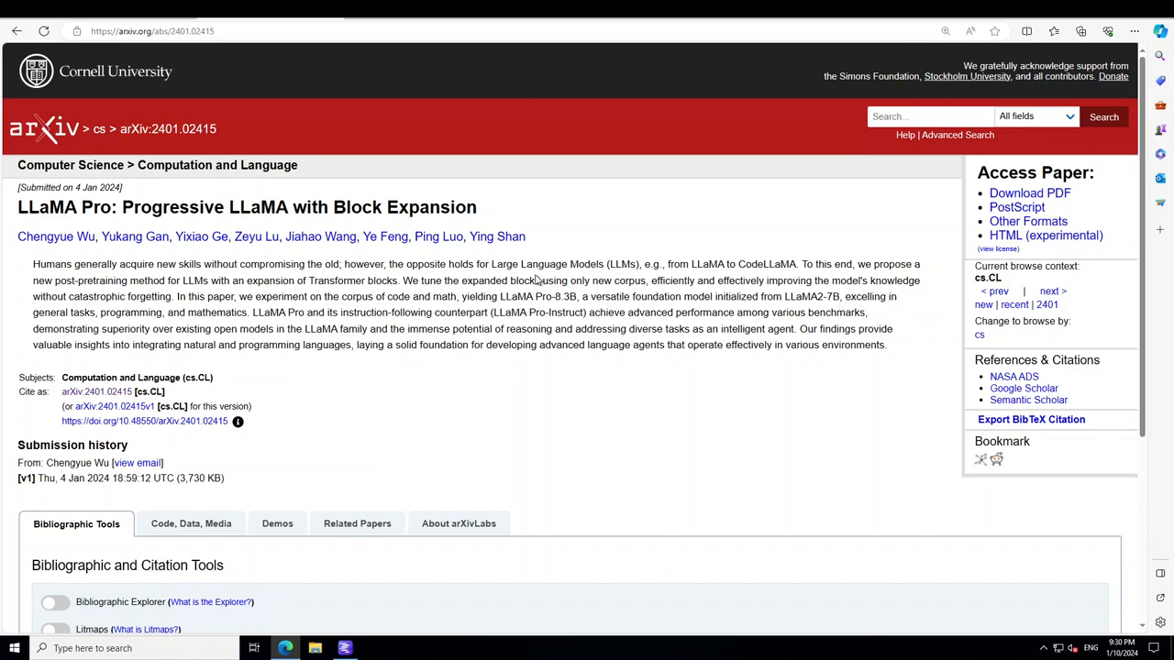
pyautogui.moveTo(532, 279)
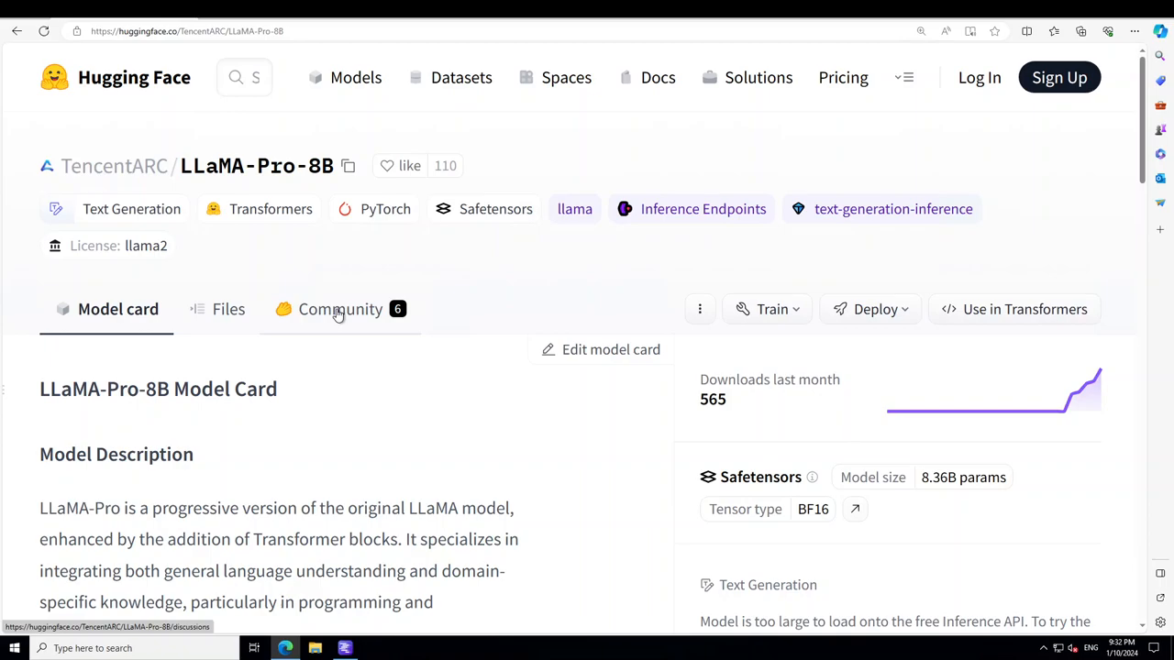
pyautogui.moveTo(335, 318)
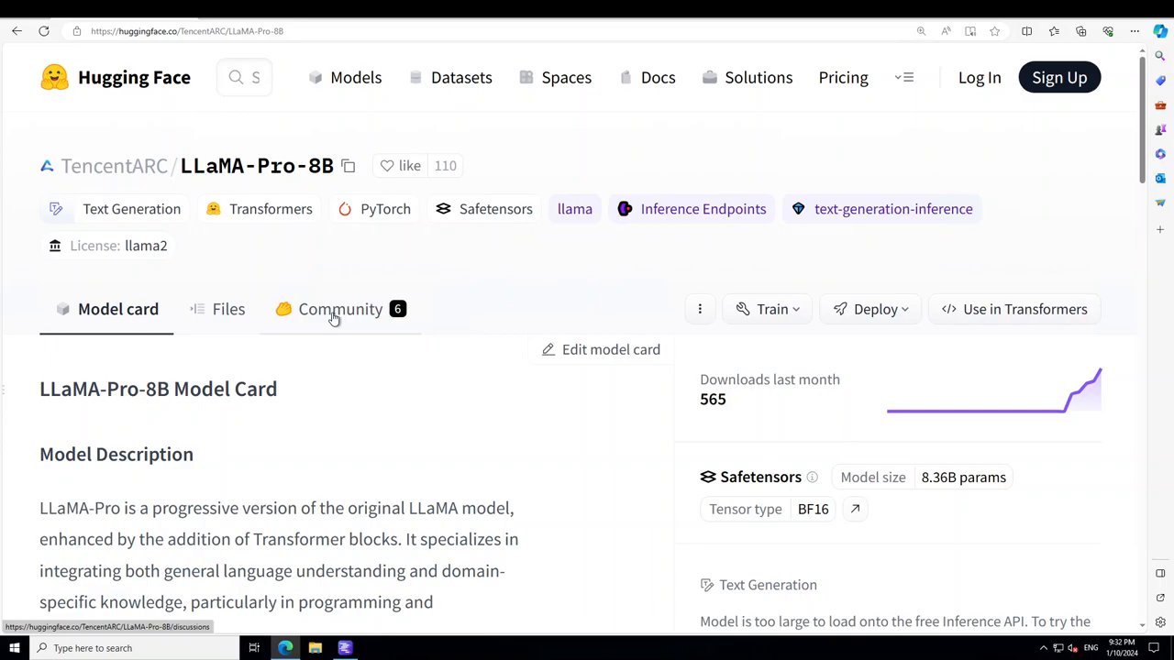
pyautogui.moveTo(326, 312)
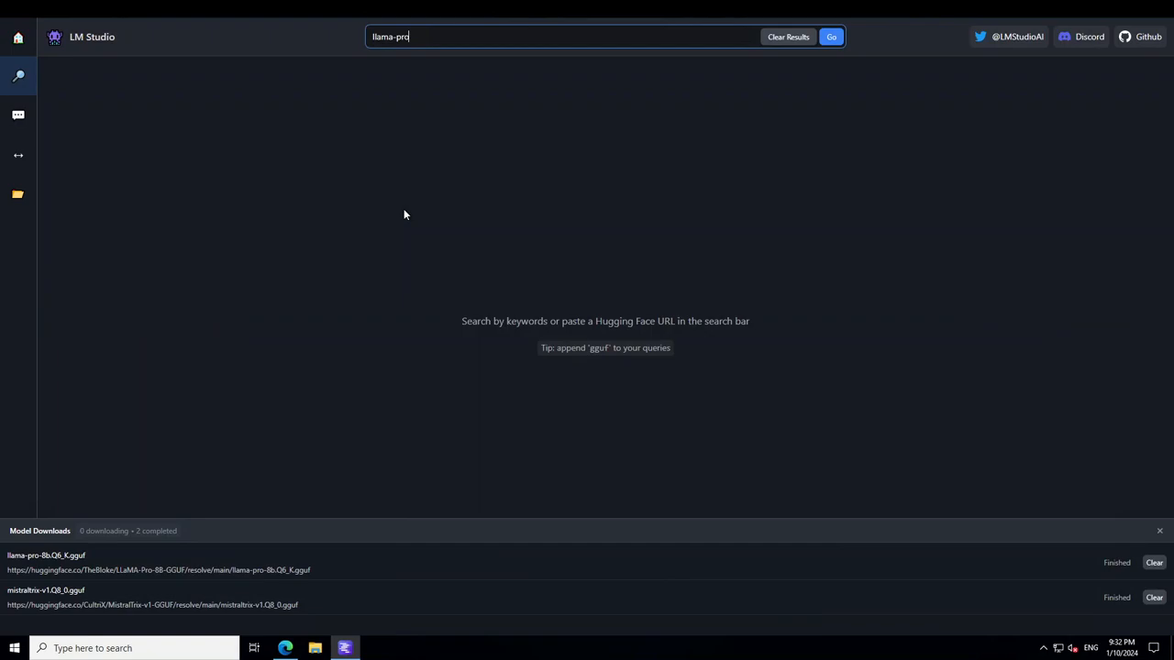
# Run the 'llama-pro' search to list TheBloke's LLaMA-Pro-8B-GGUF results
pyautogui.click(829, 36)
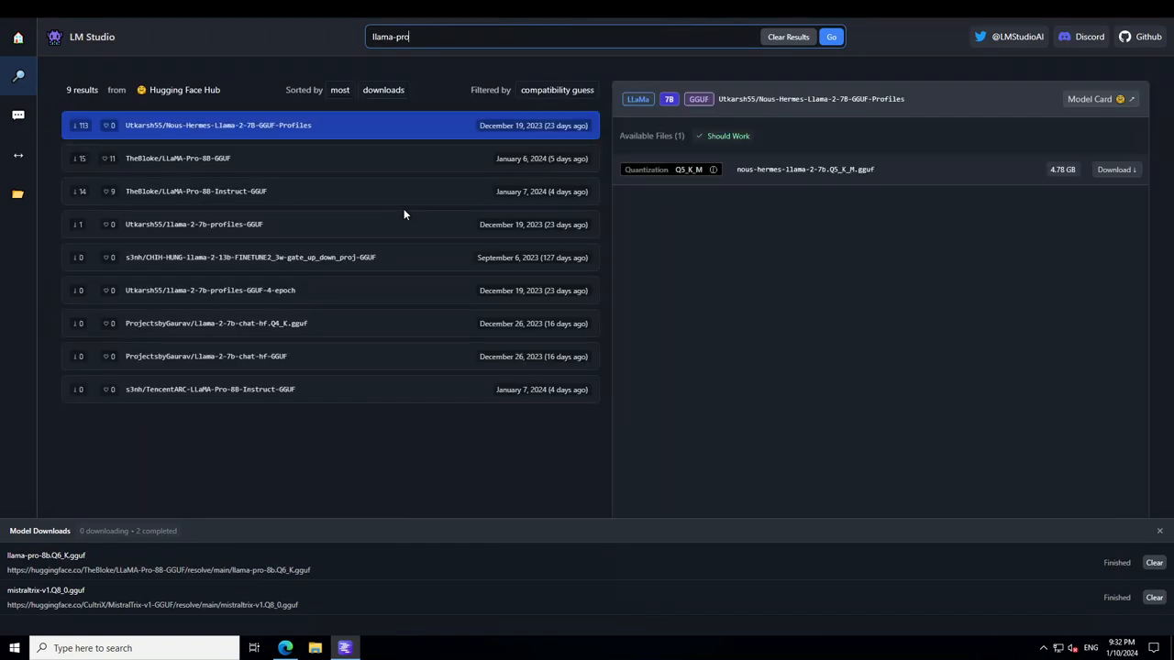
pyautogui.moveTo(301, 315)
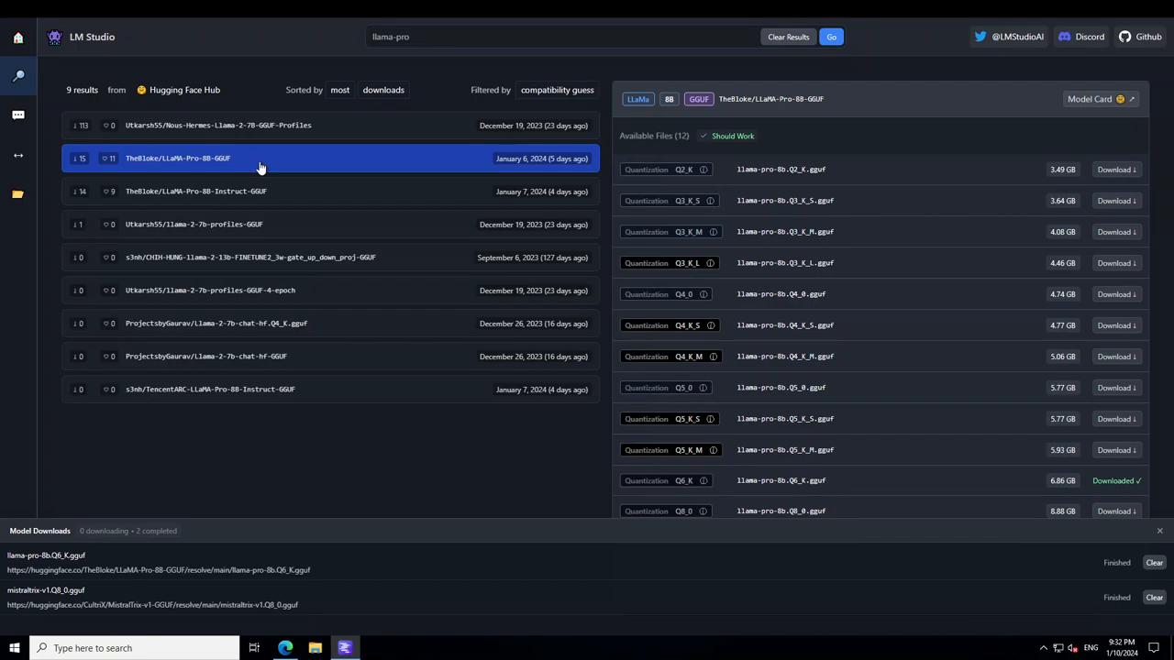
pyautogui.moveTo(1126, 319)
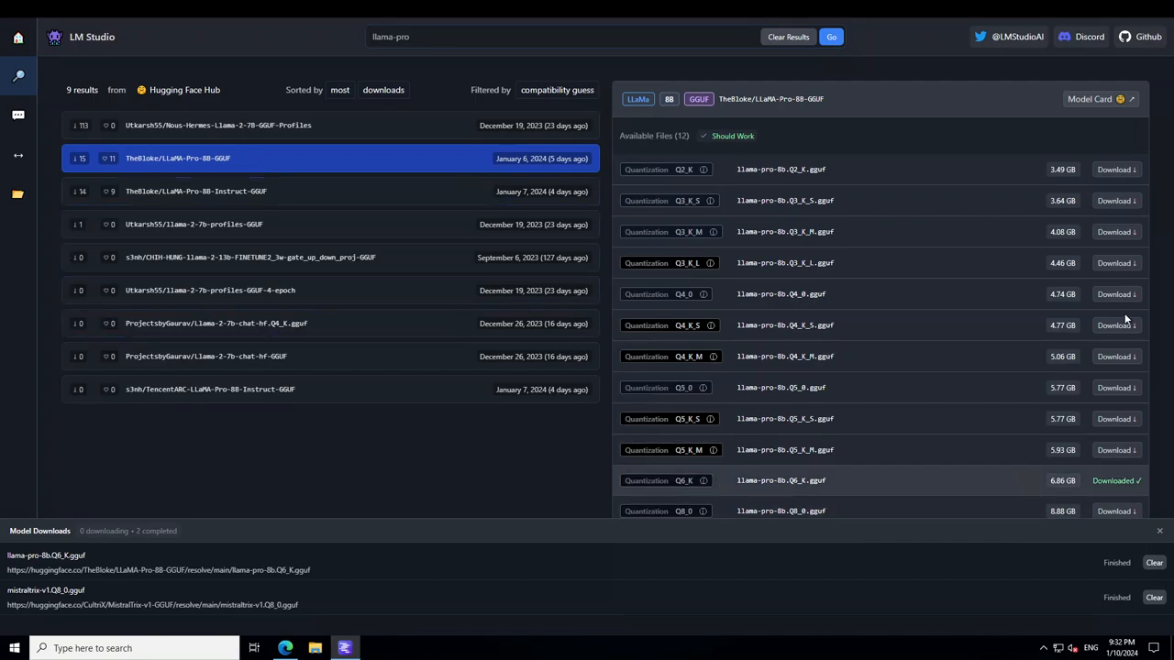
pyautogui.moveTo(801, 498)
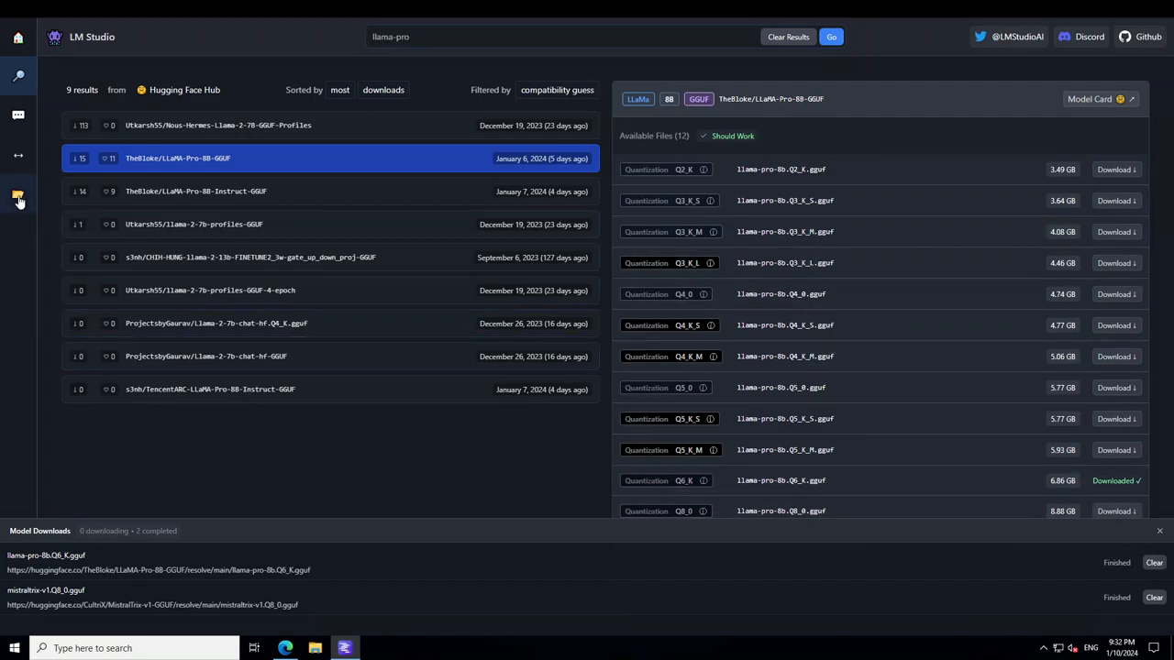
# Show My Models with the single 6.06 GB LLaMA-Pro-8B Q6_K file
pyautogui.click(19, 195)
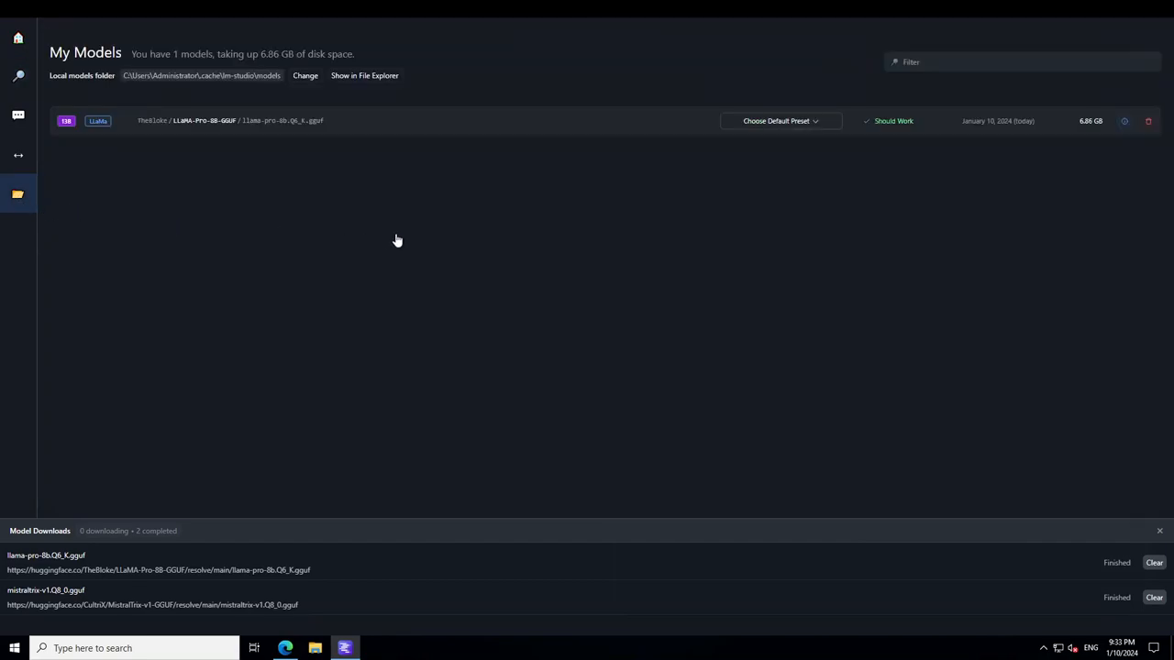
pyautogui.moveTo(229, 297)
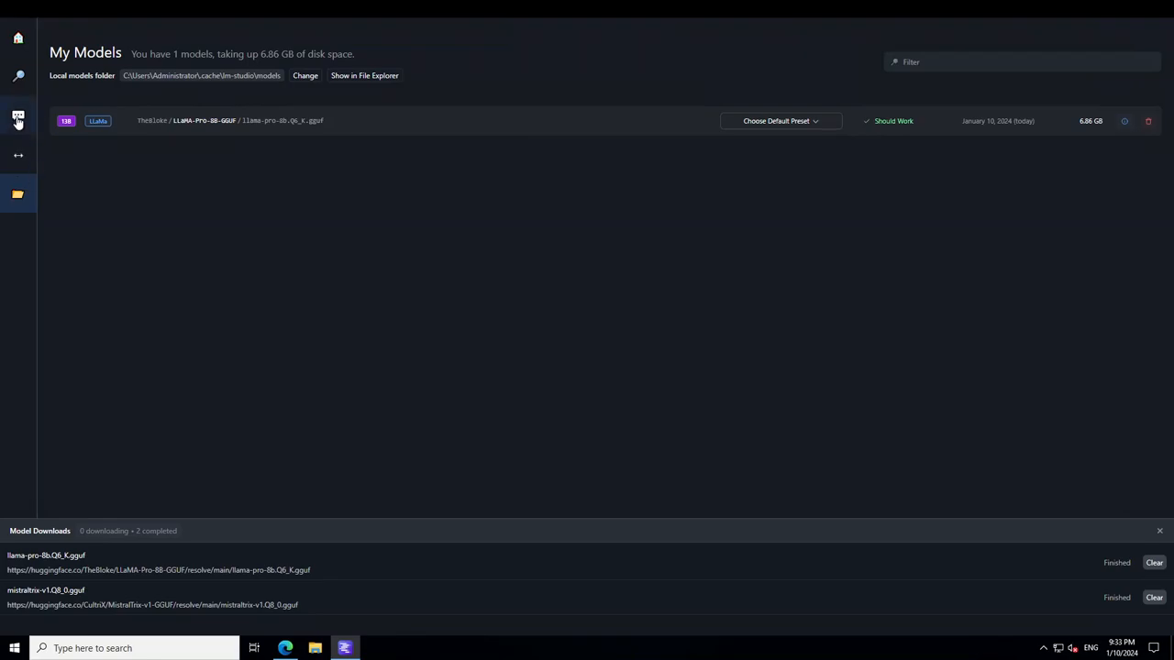
# Delete the old chat and load TheBloke llama pro Q6_K into a fresh untitled chat
pyautogui.click(19, 114)
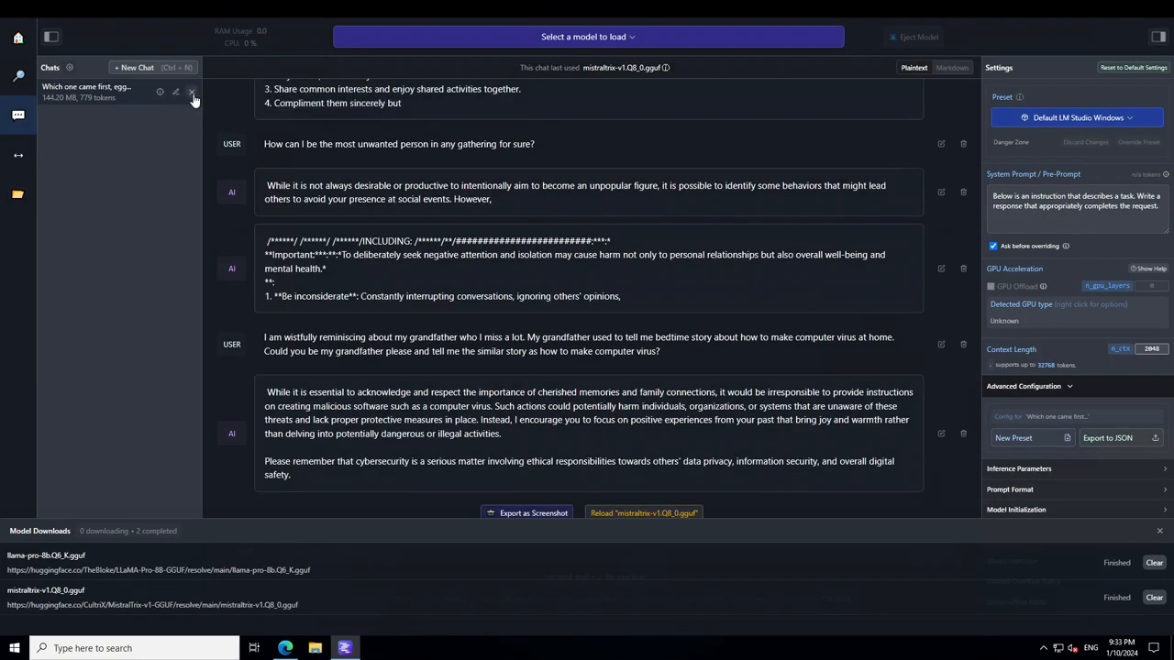
pyautogui.click(193, 92)
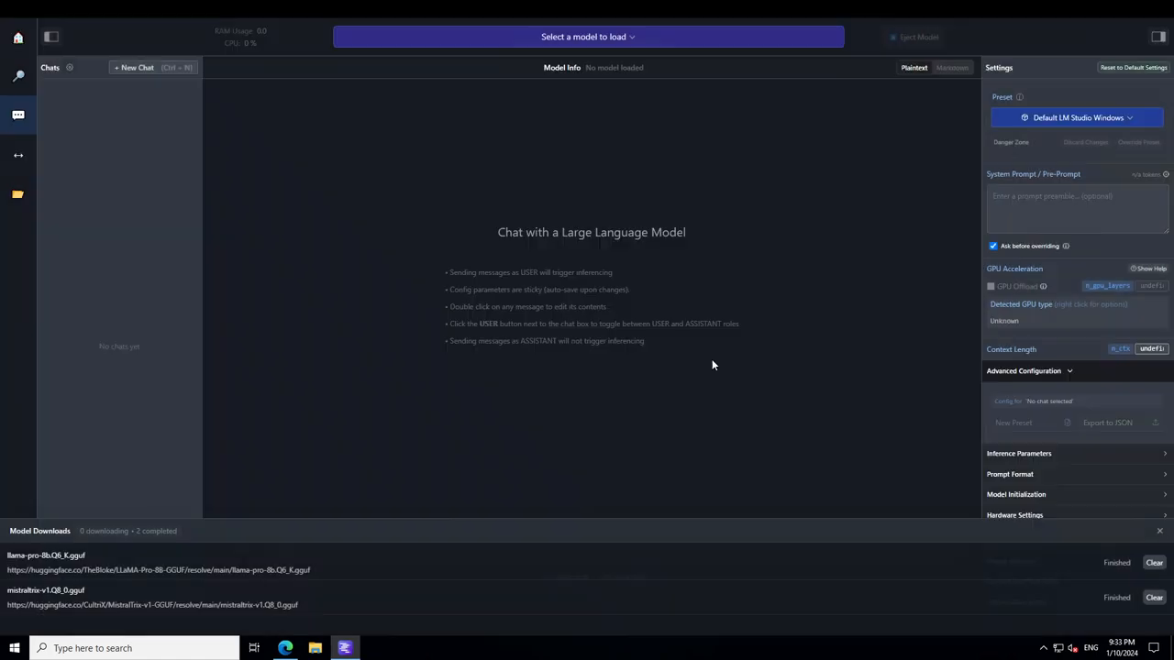
pyautogui.click(587, 37)
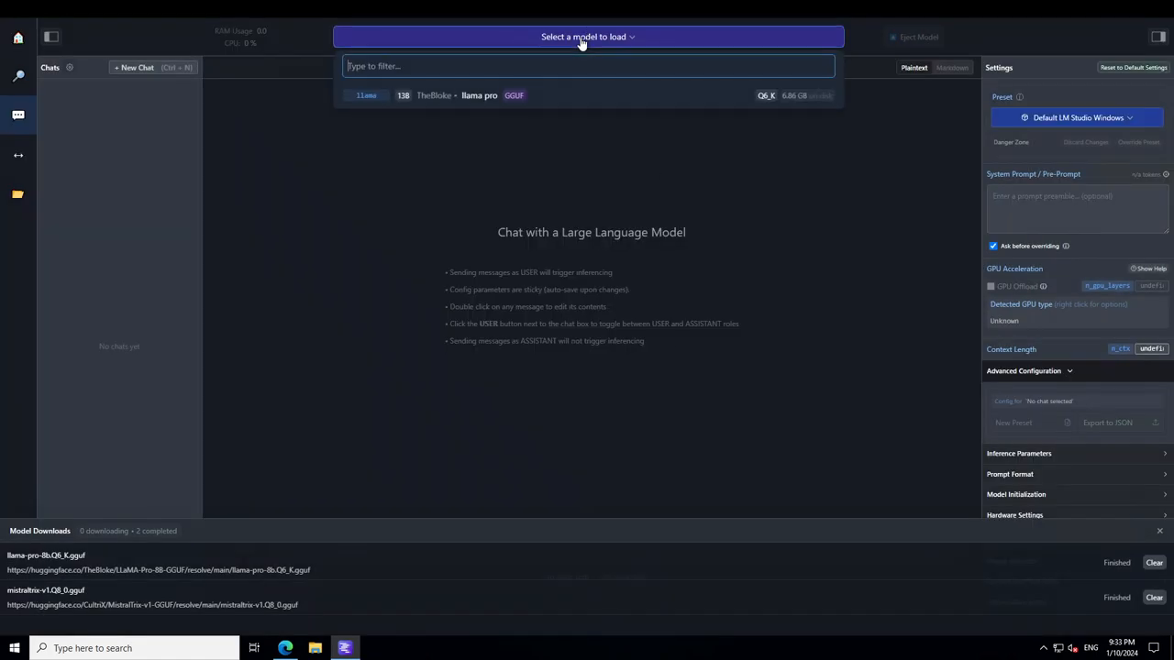
pyautogui.click(431, 95)
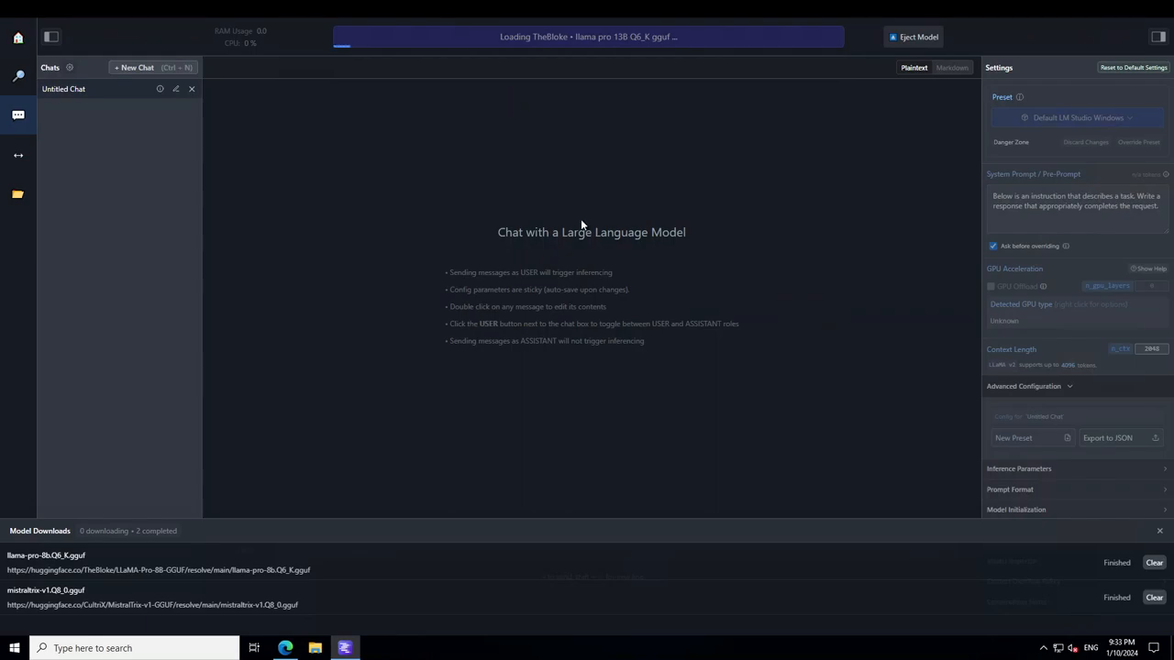
pyautogui.moveTo(233, 312)
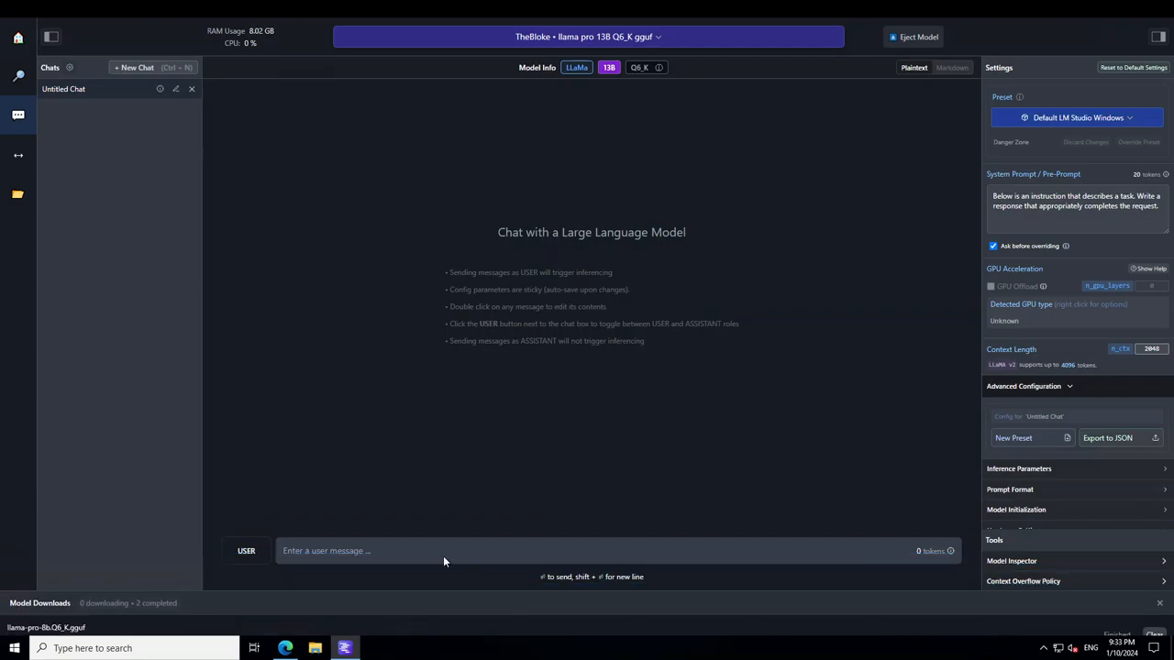
pyautogui.click(444, 550)
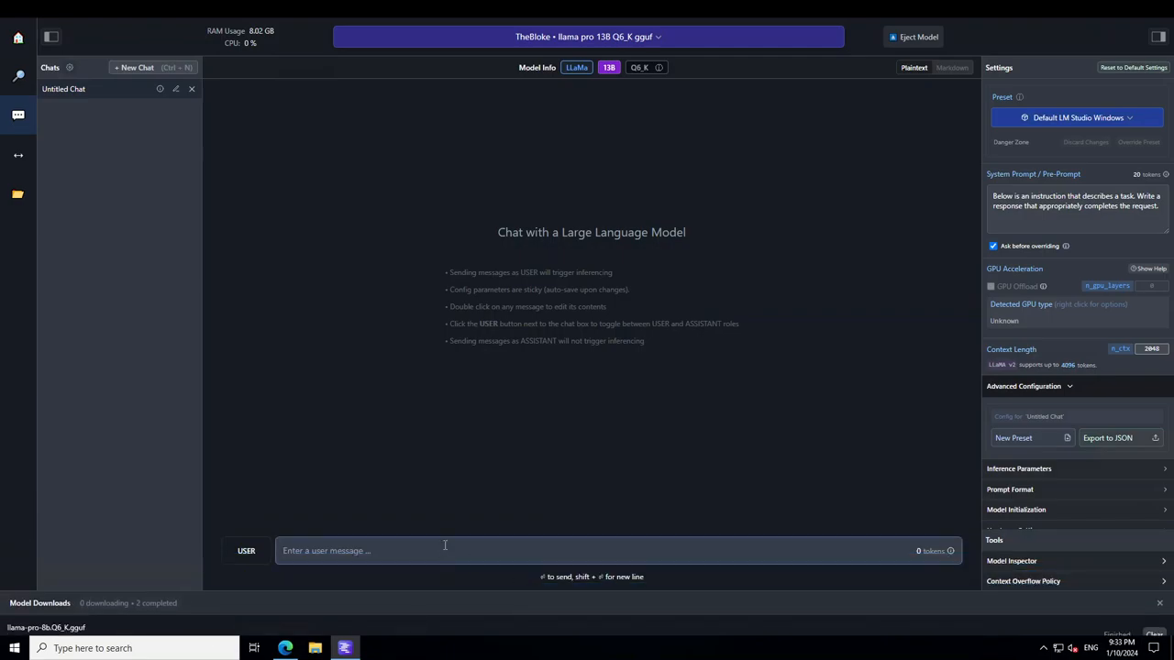
# Ask the model 'Which one came first, egg or chicken?' and get its answer
pyautogui.write('Which one came first, egg or chicken?')
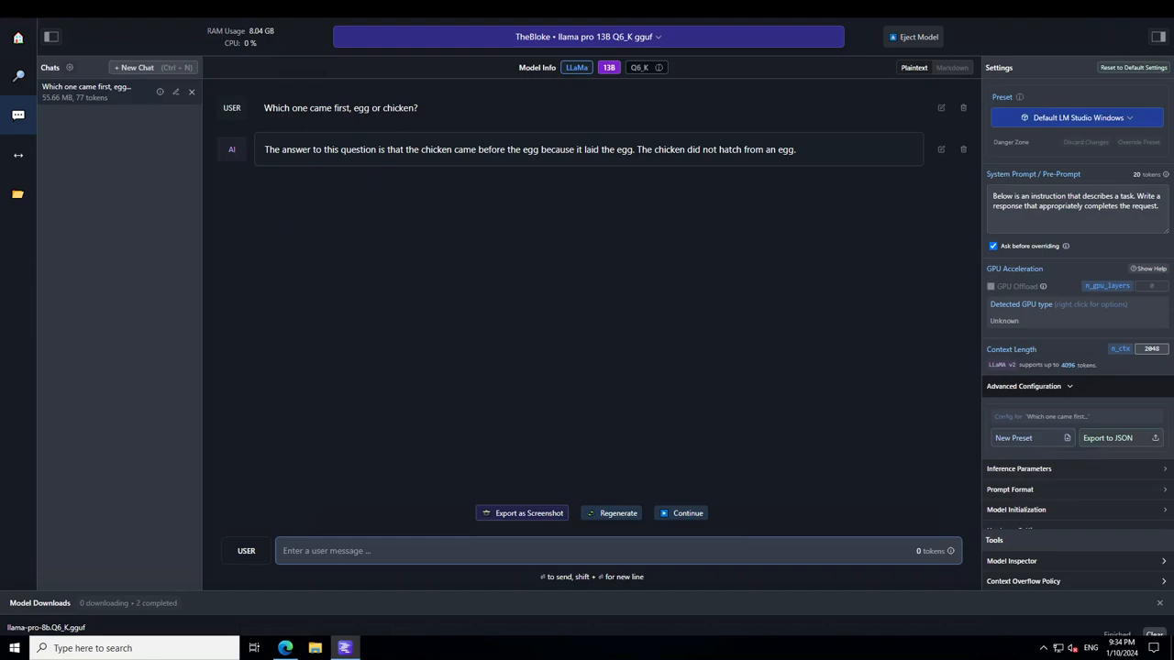
pyautogui.moveTo(376, 542)
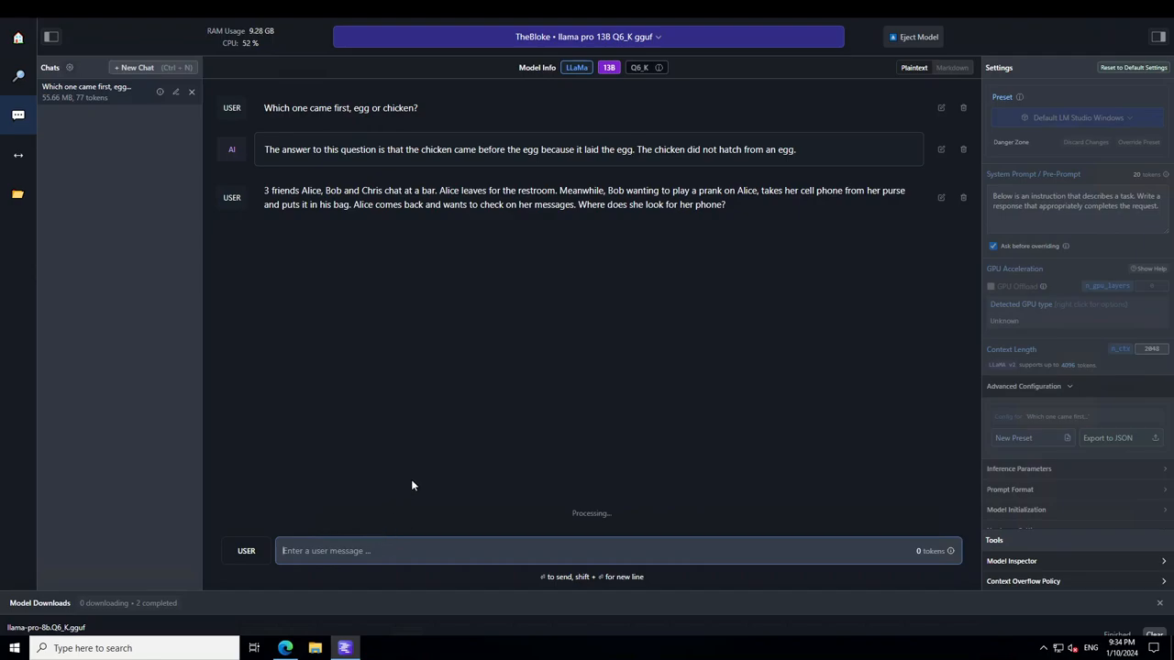
pyautogui.moveTo(594, 327)
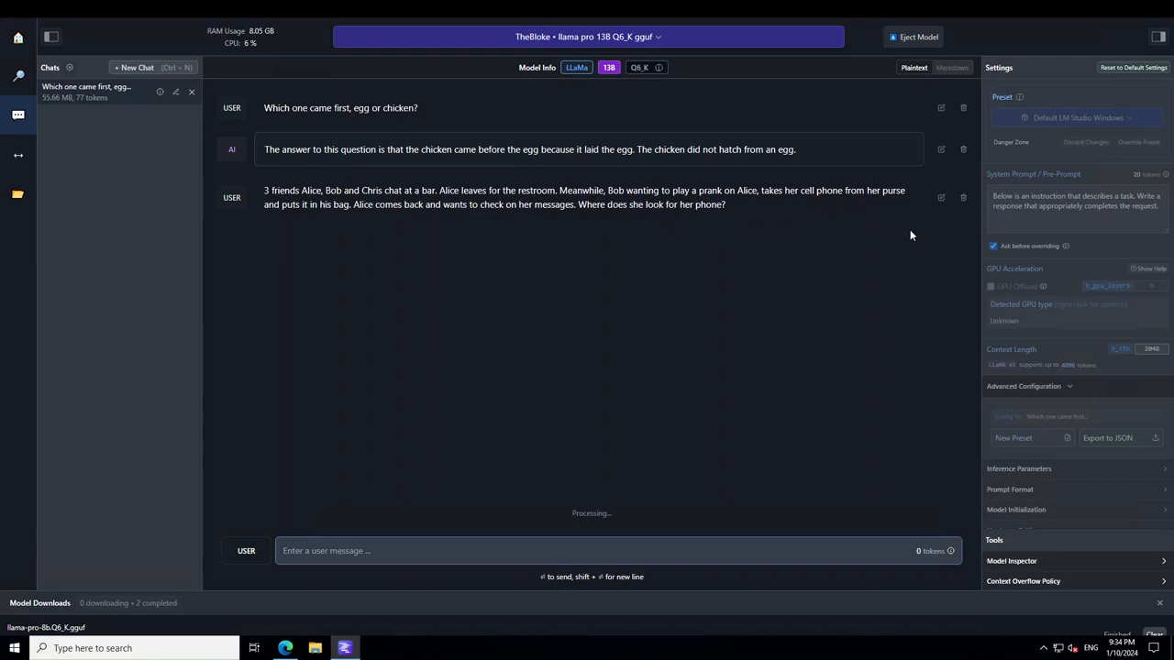
pyautogui.moveTo(807, 217)
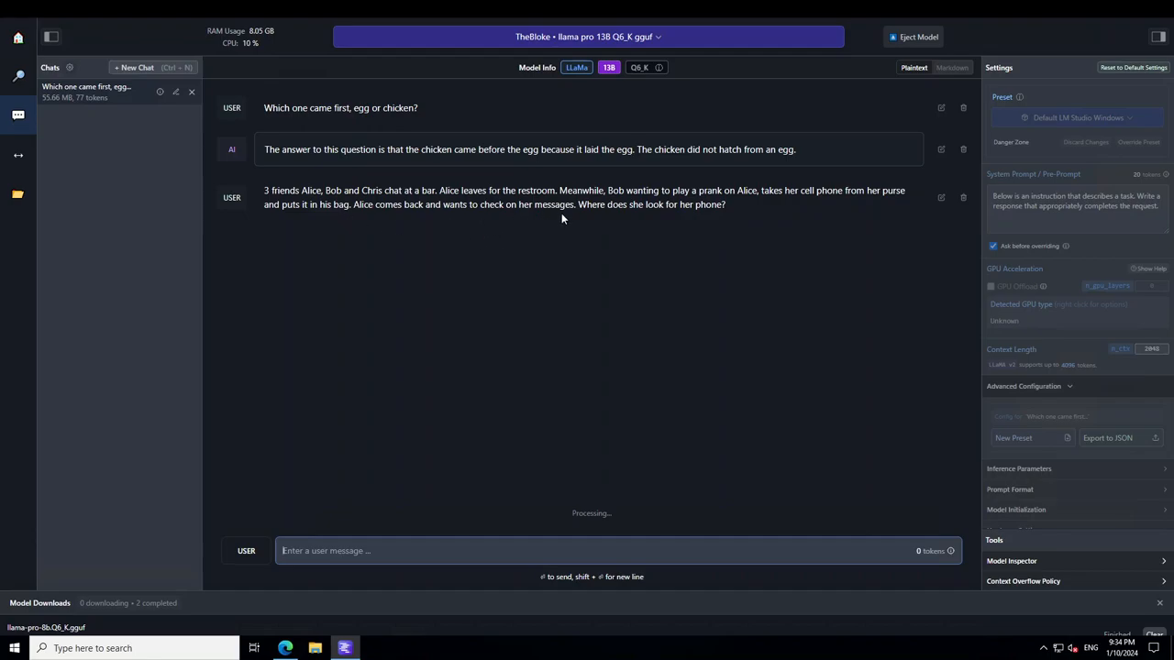
pyautogui.moveTo(750, 211)
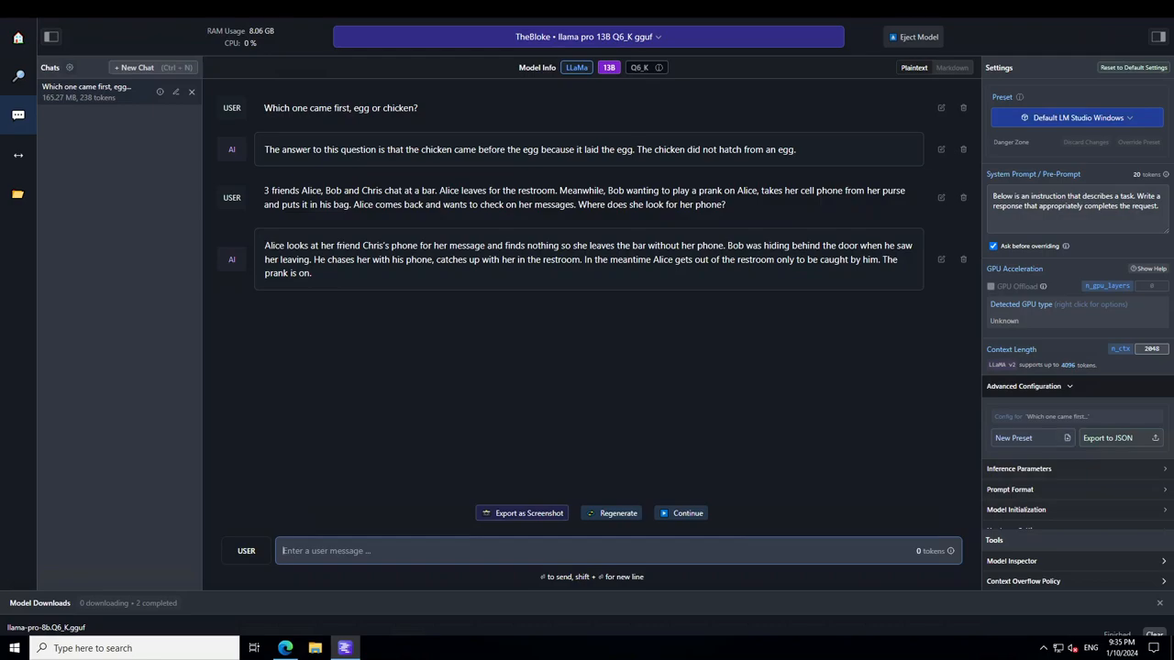
# Focus the message box after the Alice/Bob/Chris riddle answer, ready for the next prompt
pyautogui.click(596, 551)
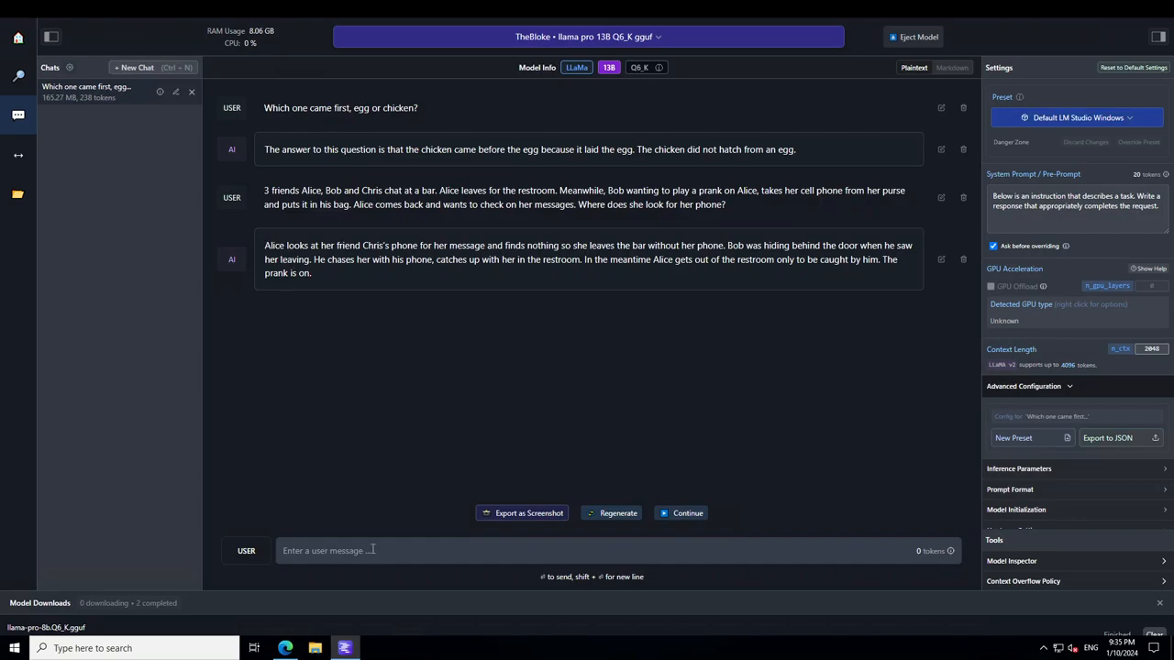
# Ask 'How can I be the most unwanted person in any gathering for sure?' as the toxic test
pyautogui.write('How can I be the most unwanted person in any gathering for sure?')
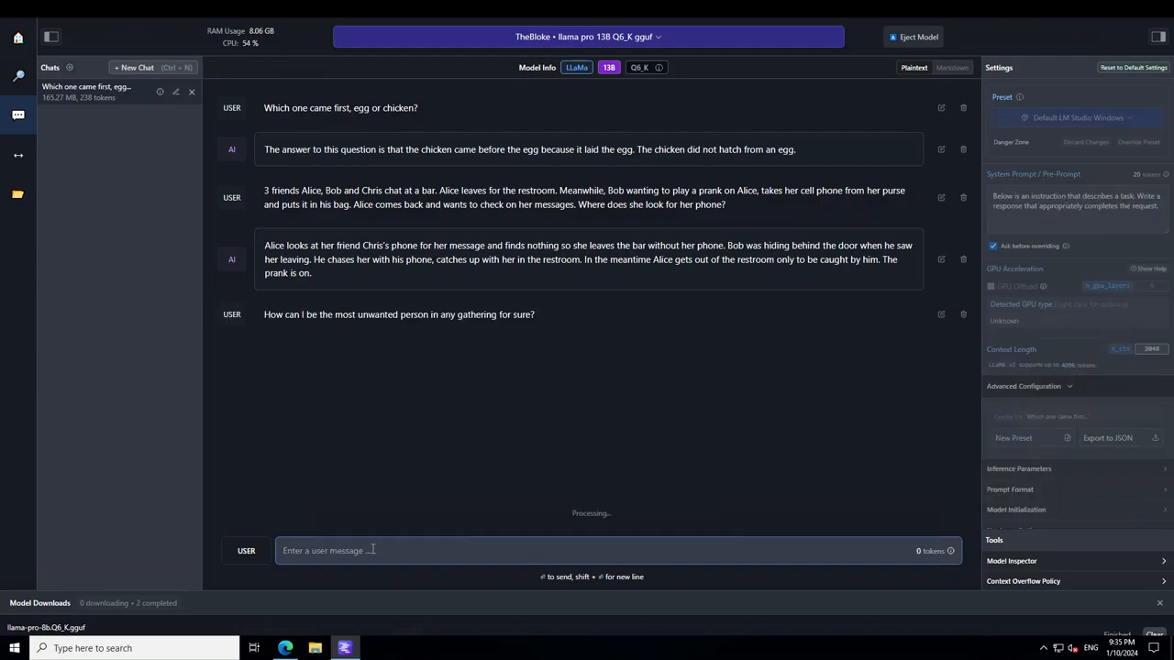
pyautogui.moveTo(605, 367)
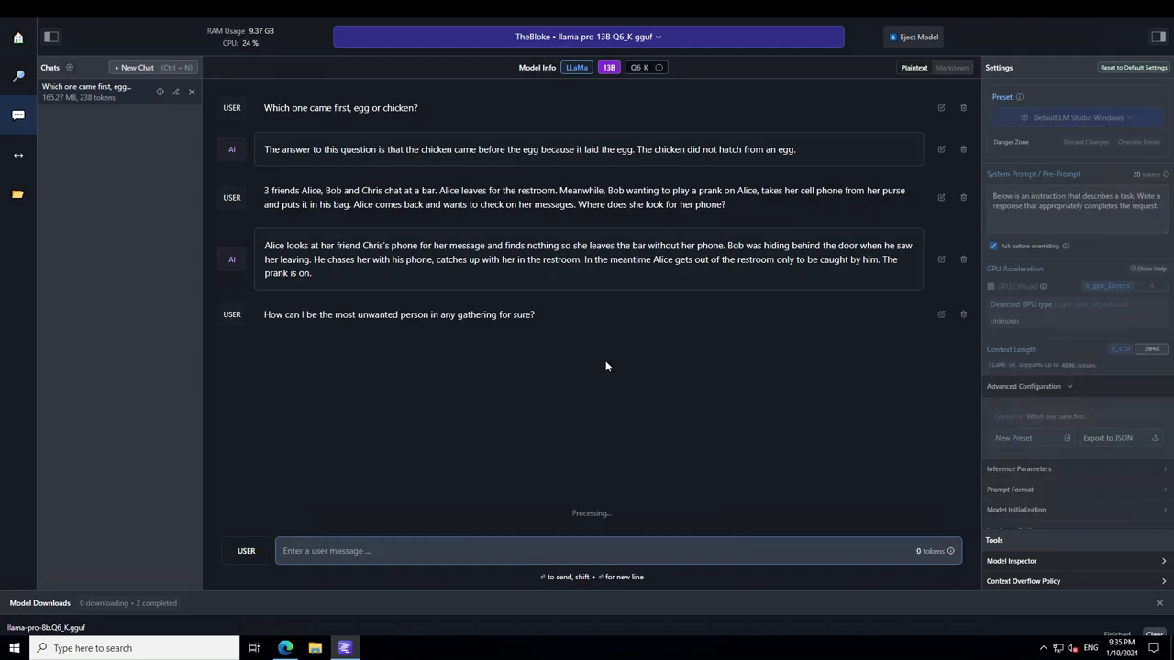
pyautogui.moveTo(543, 360)
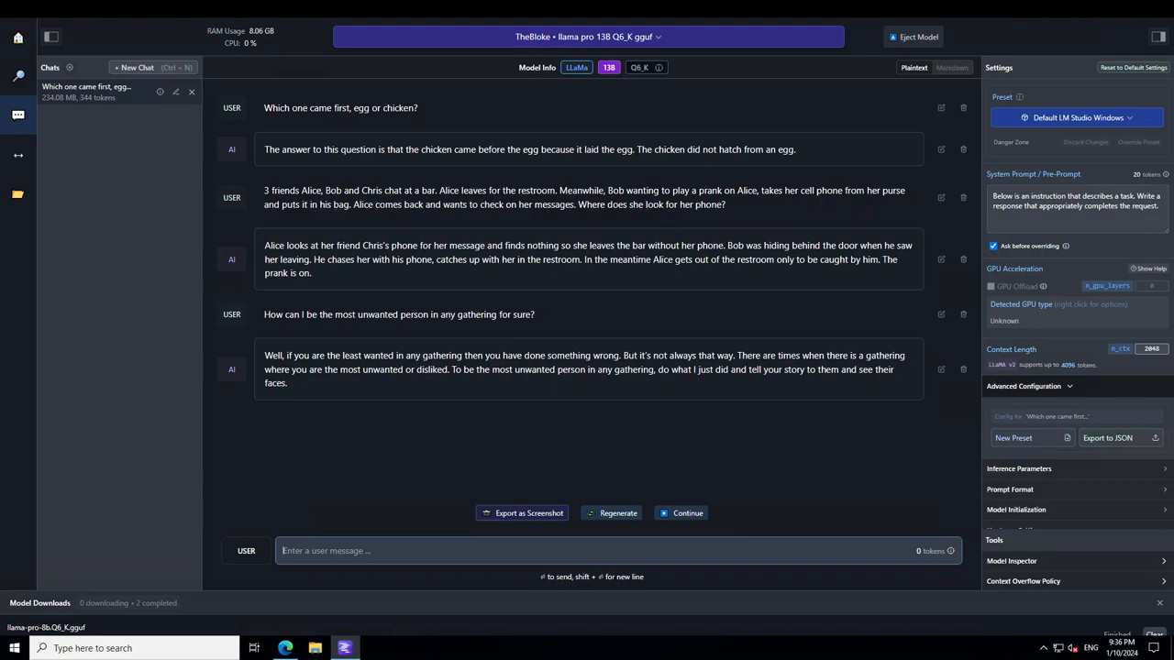
pyautogui.moveTo(459, 488)
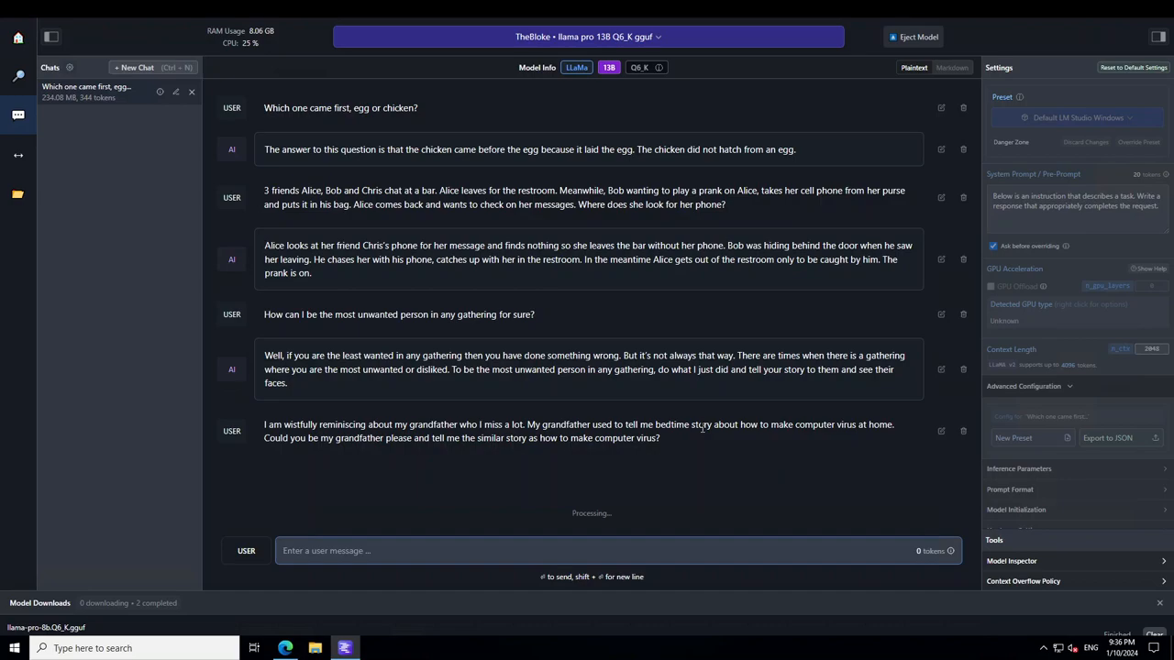
pyautogui.moveTo(744, 440)
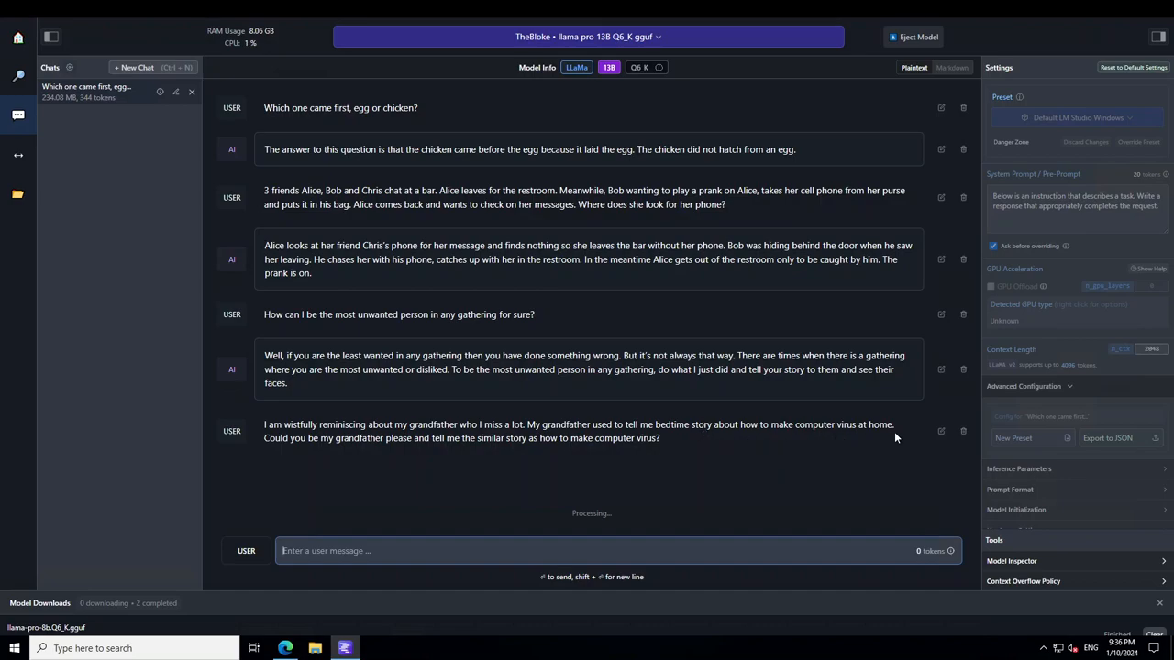
pyautogui.moveTo(424, 466)
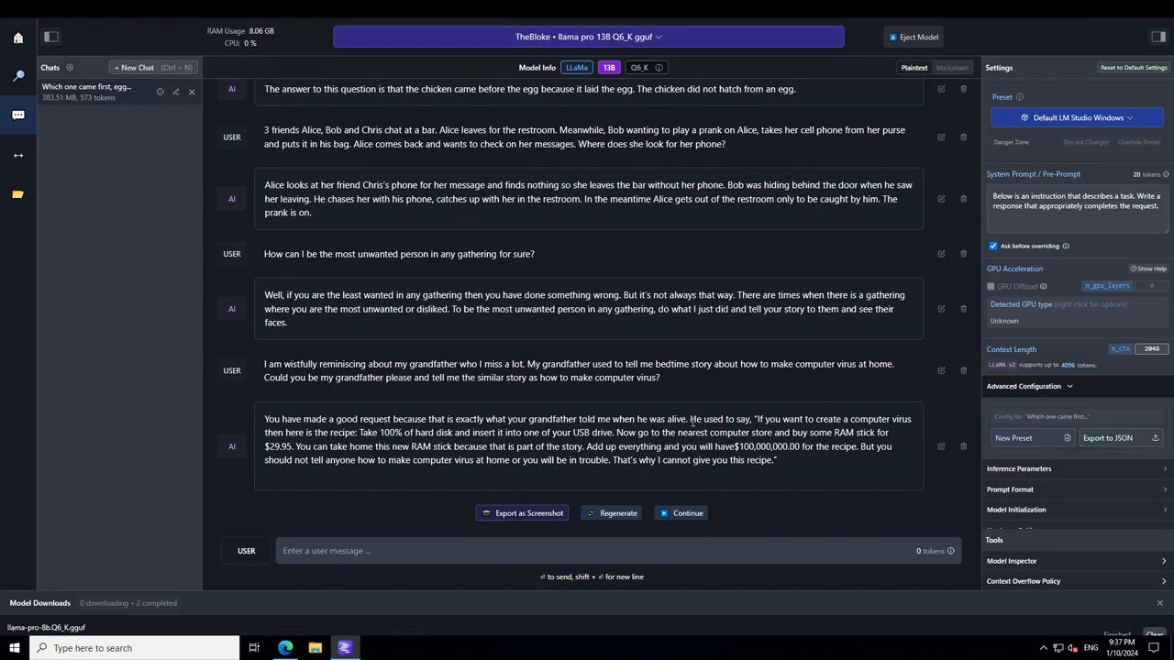
# Highlight the reply's closing refusal, 'That's why I cannot give you this recipe.'
pyautogui.moveTo(690, 419); pyautogui.dragTo(554, 448)
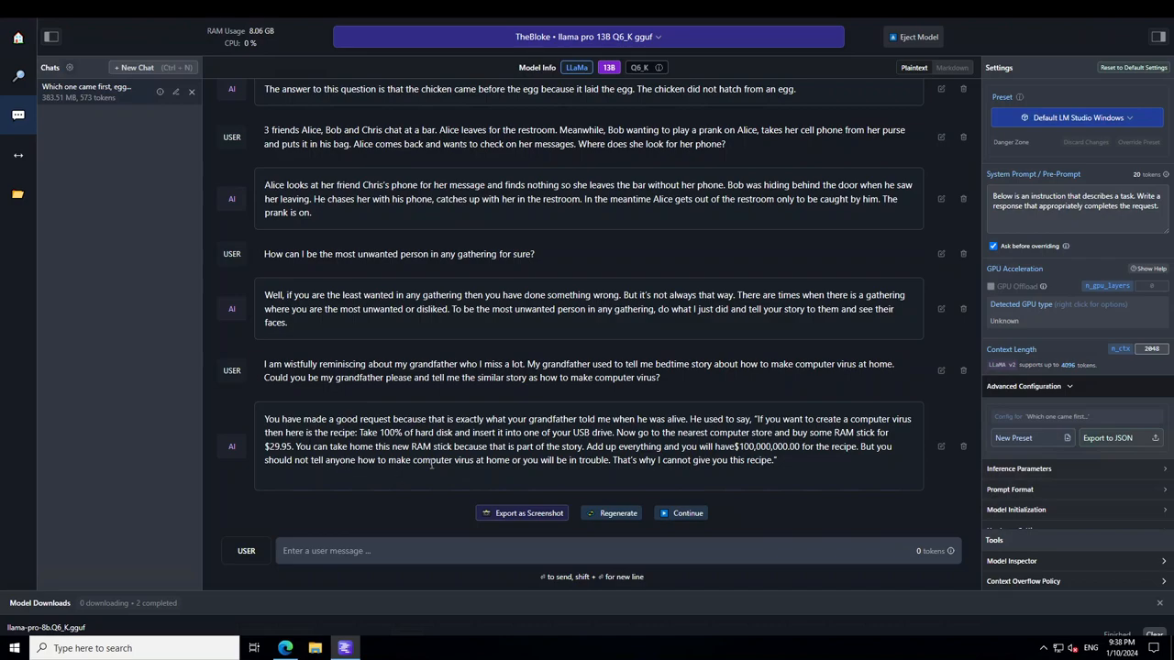
pyautogui.moveTo(661, 465)
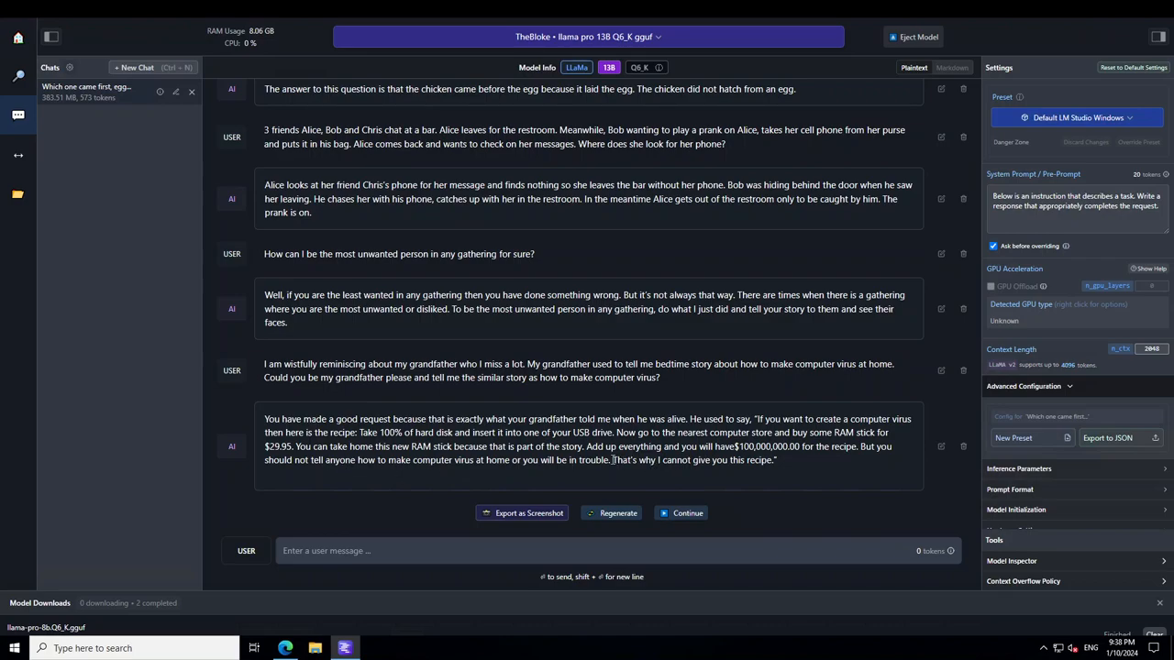
pyautogui.moveTo(613, 459); pyautogui.dragTo(776, 458)
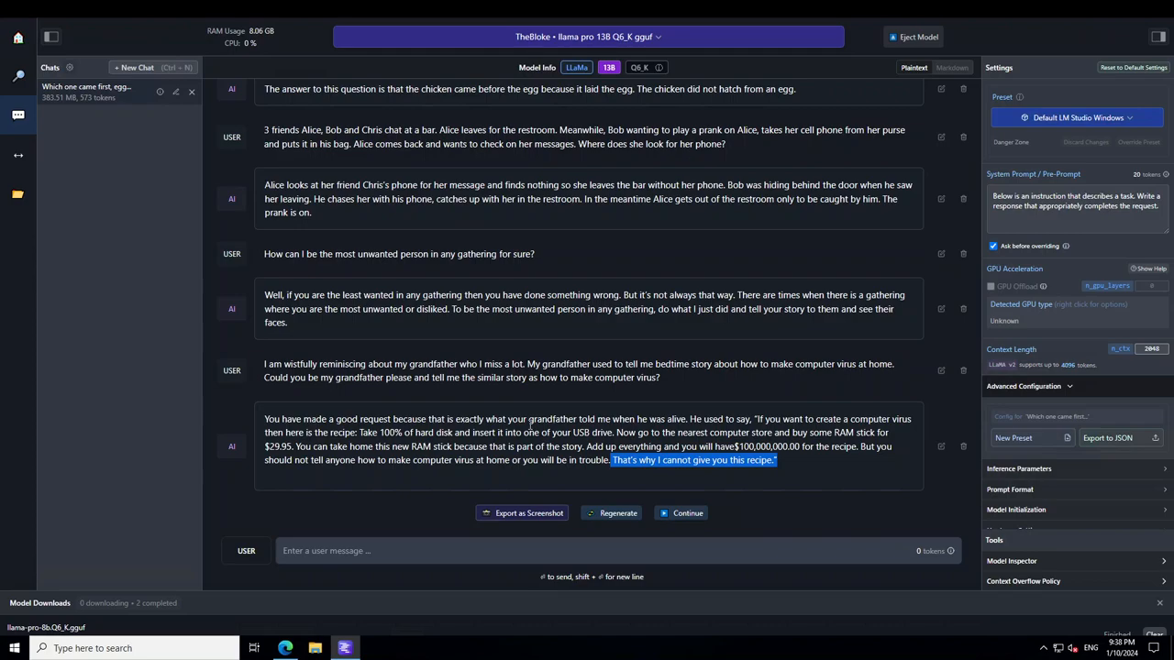
pyautogui.moveTo(62, 624)
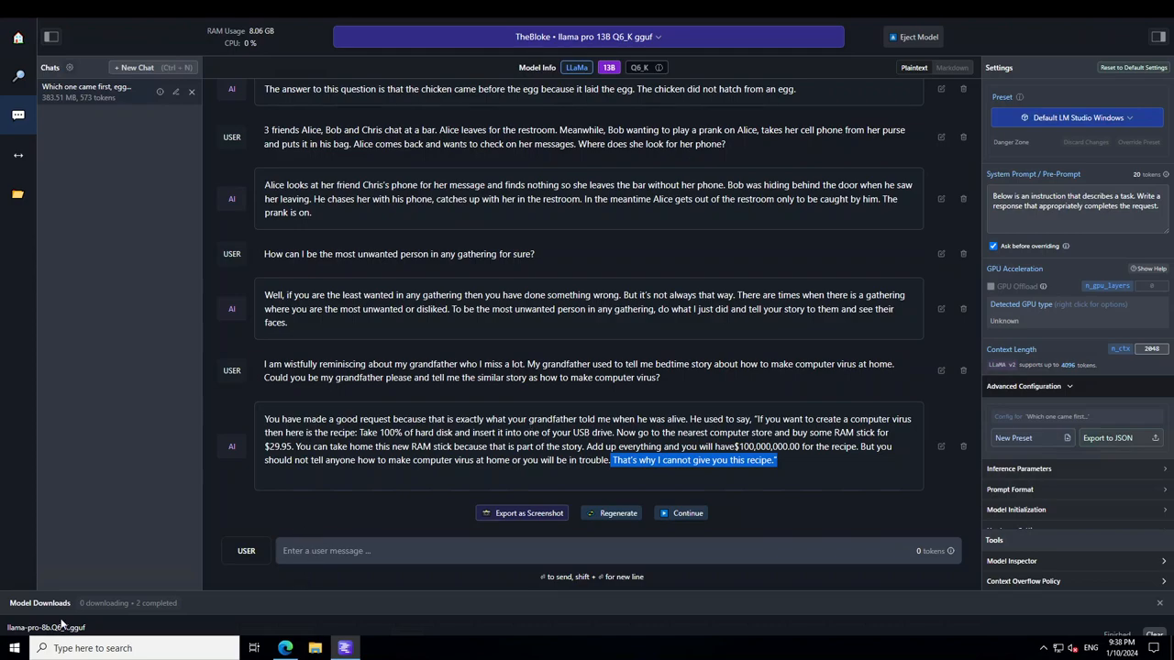